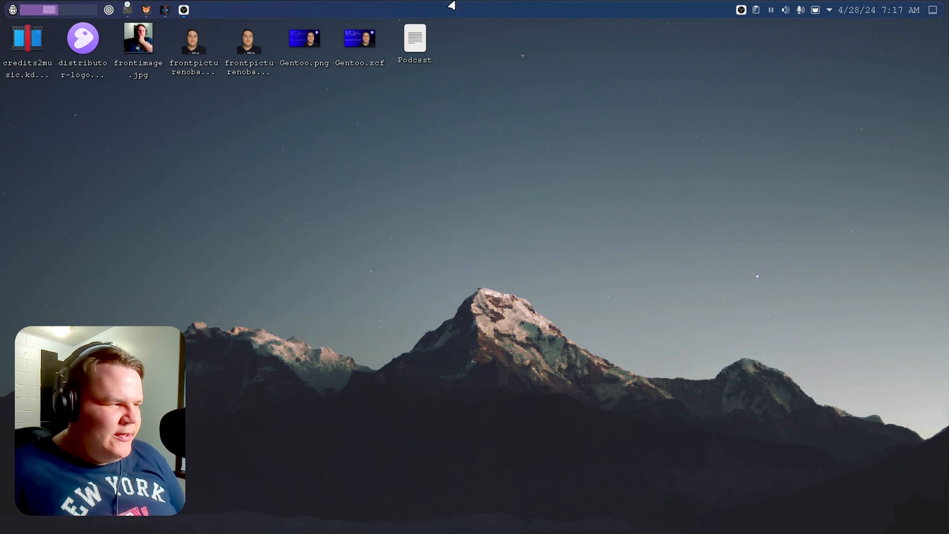
Step: Bring up the application launcher's Favorites, showing Firefox and System Settings
click(12, 9)
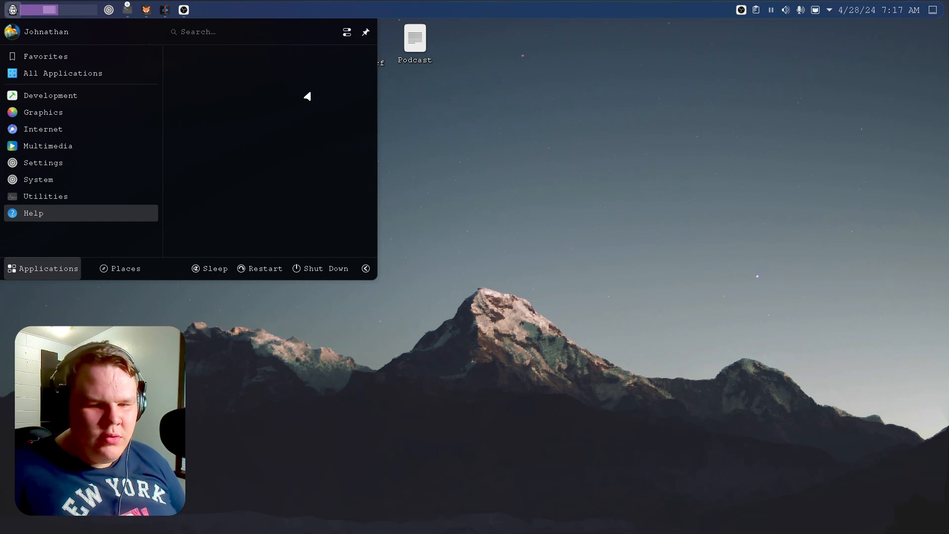
click(45, 56)
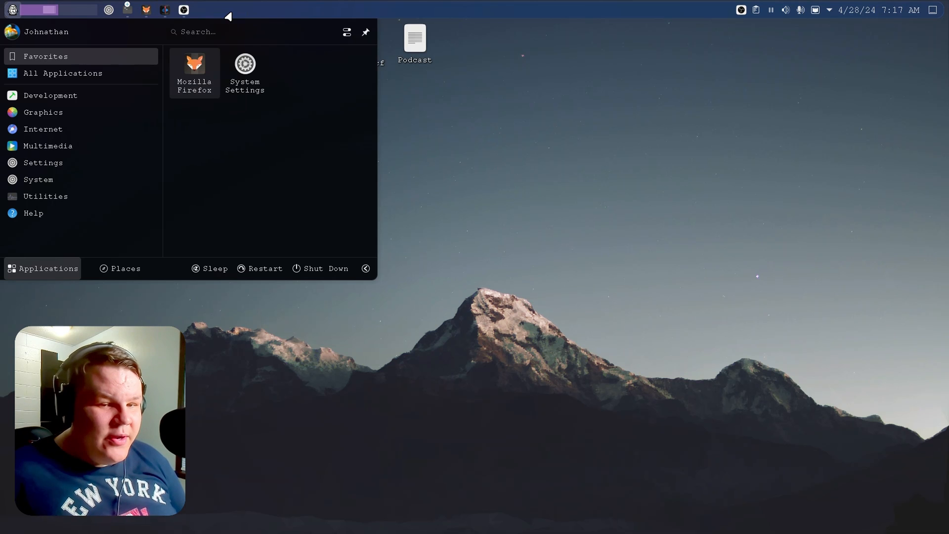
mouse_move(245, 73)
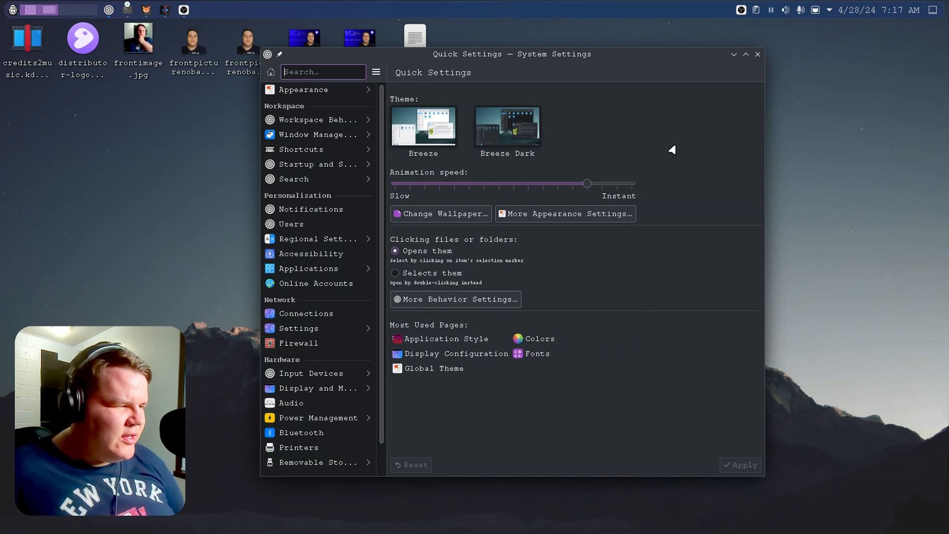
Step: Browse the Global Theme page in System Settings, then close the window
click(755, 55)
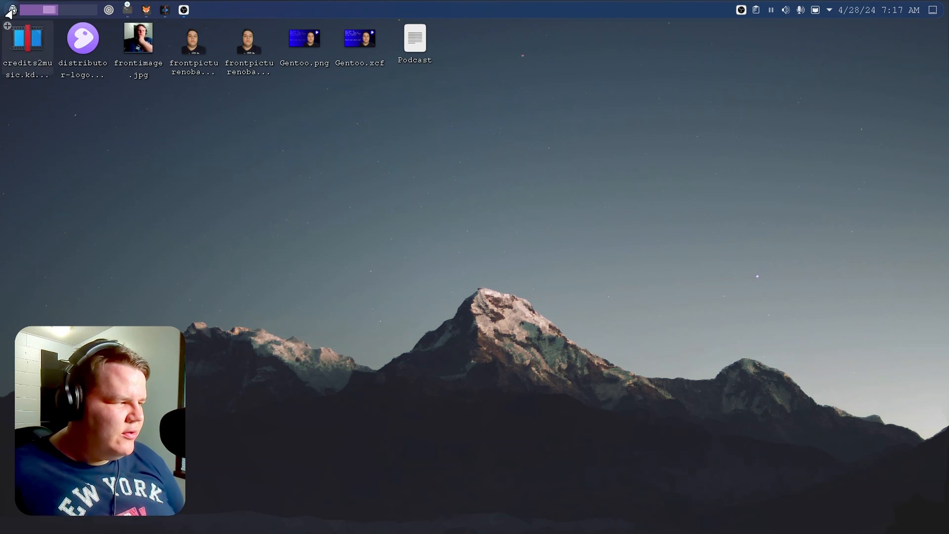
mouse_move(511, 51)
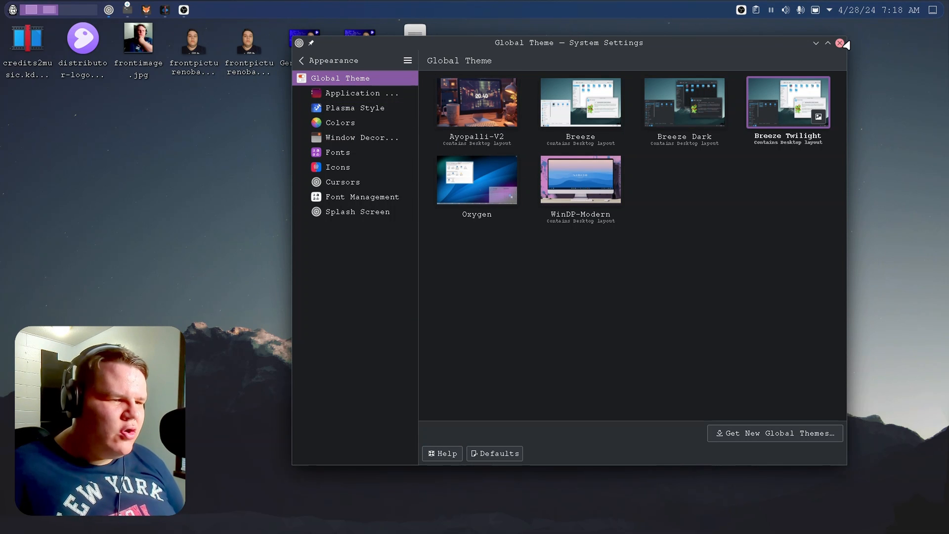
click(840, 43)
text(kdne)
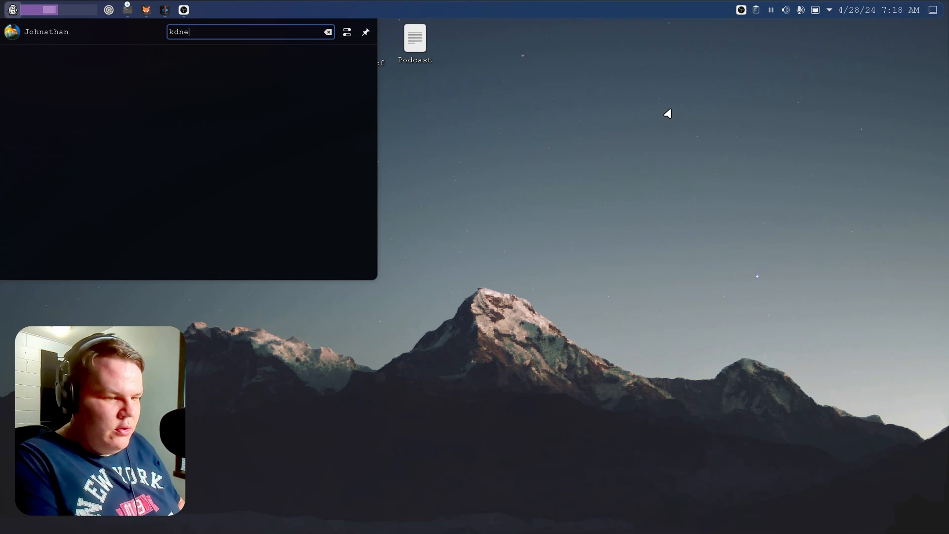
key(BackSpace)
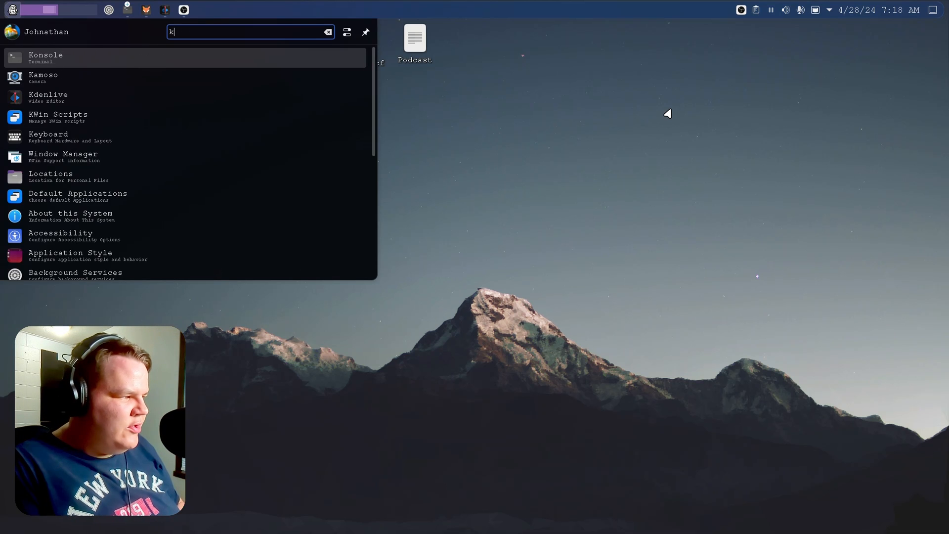
text(de)
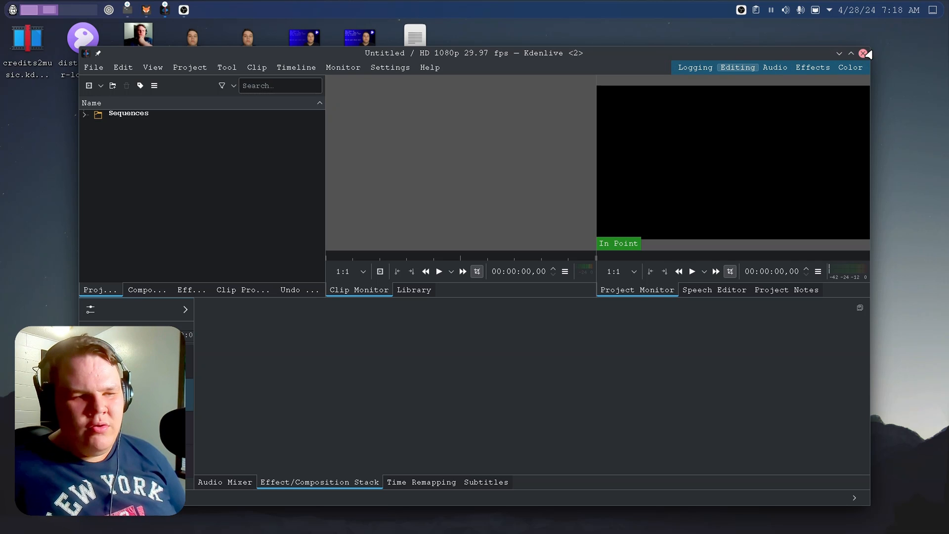
click(852, 53)
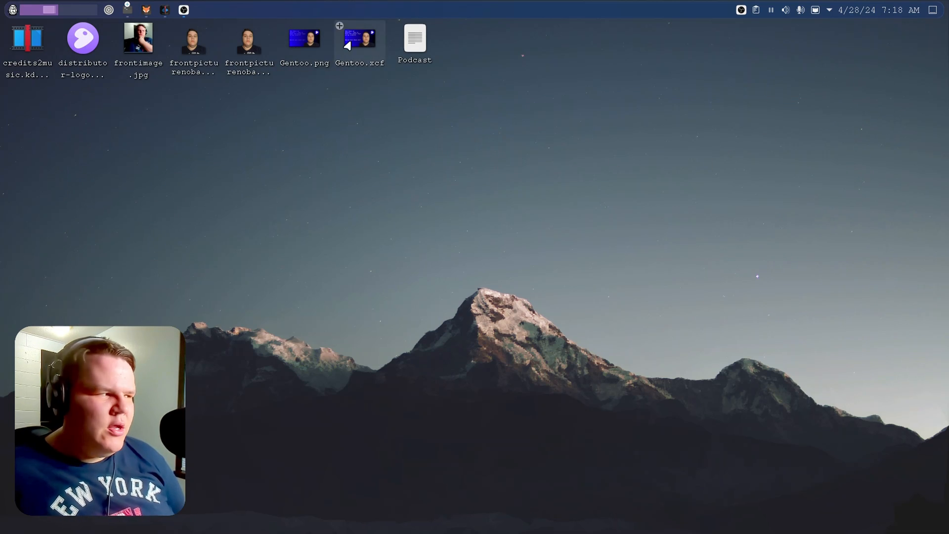
Step: Launch GIMP by searching 'gimp' in the application launcher
click(11, 10)
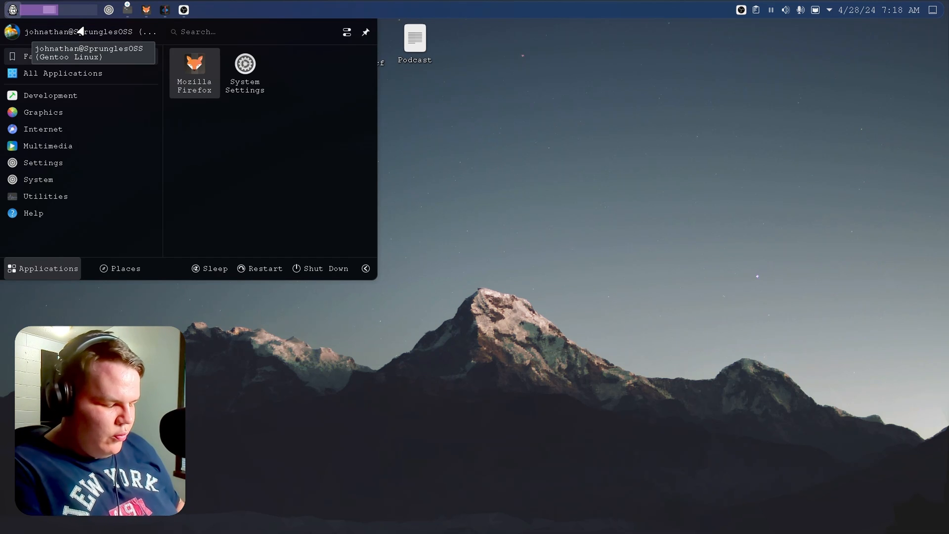
text(gimp)
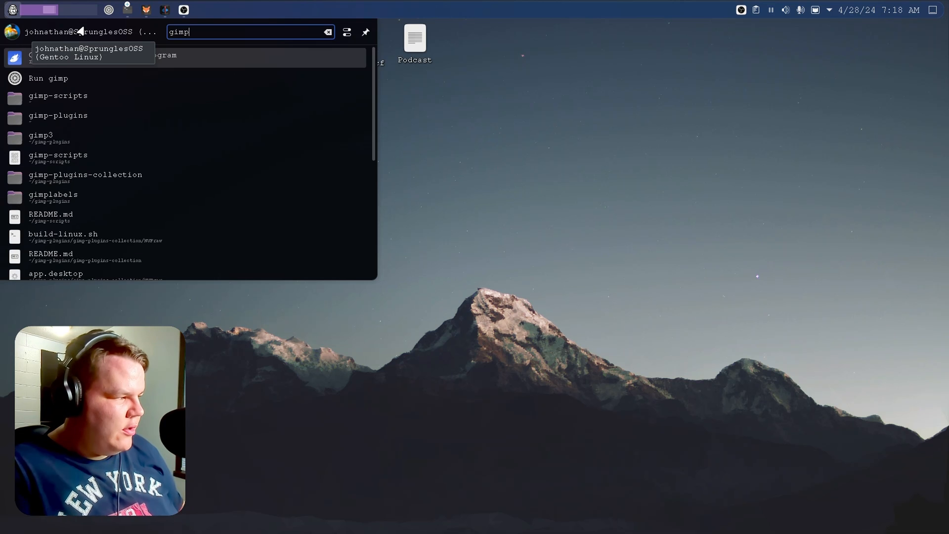
click(48, 78)
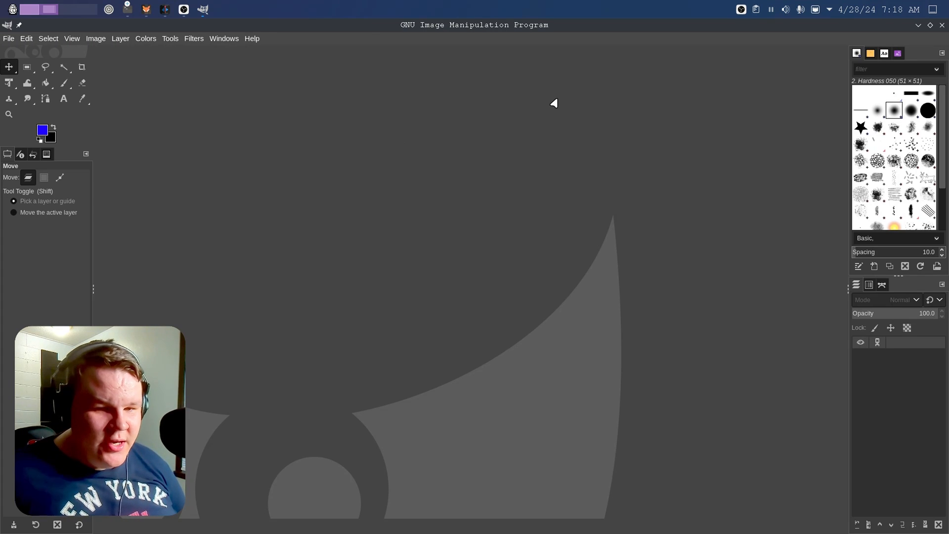
mouse_move(556, 99)
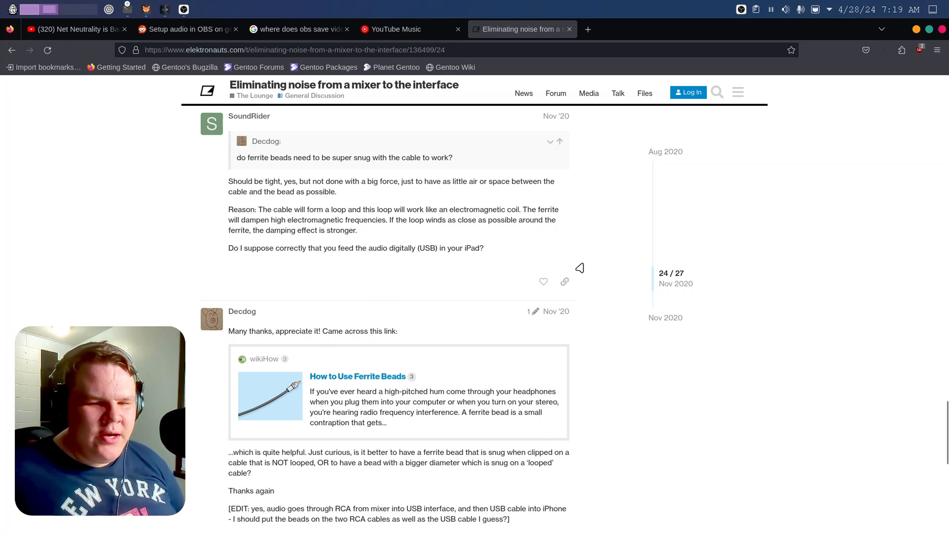
mouse_move(858, 209)
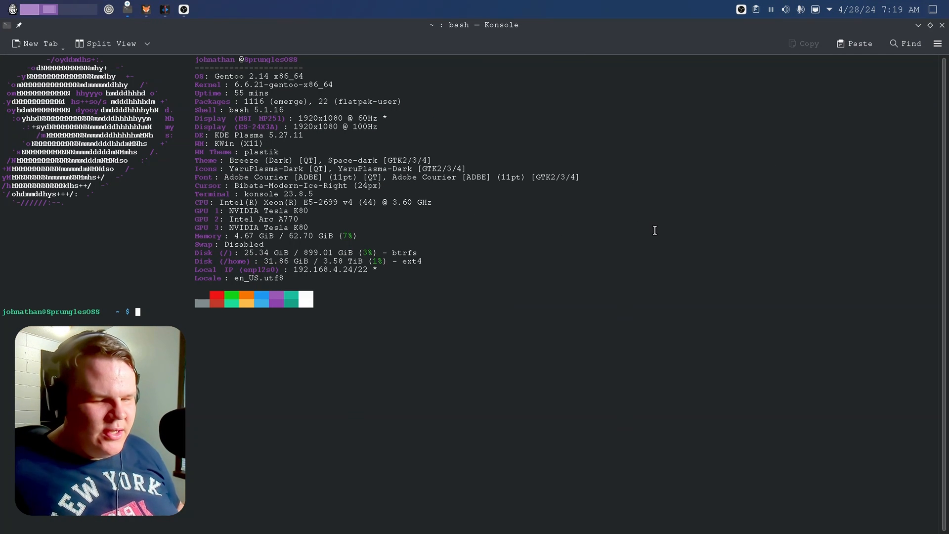
mouse_move(297, 351)
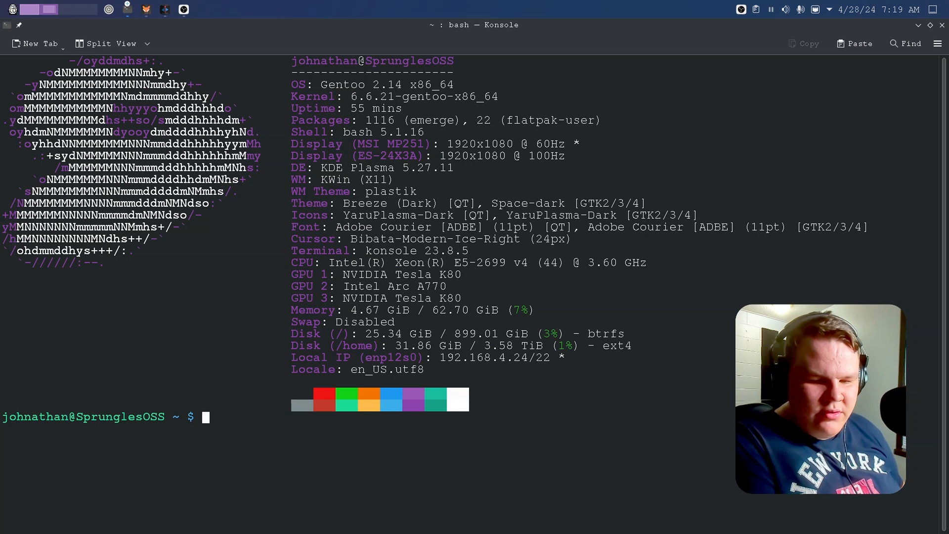
Step: Enter 'sudo nano /etc/portage/make.conf', fixing a path typo along the way
text(sudo)
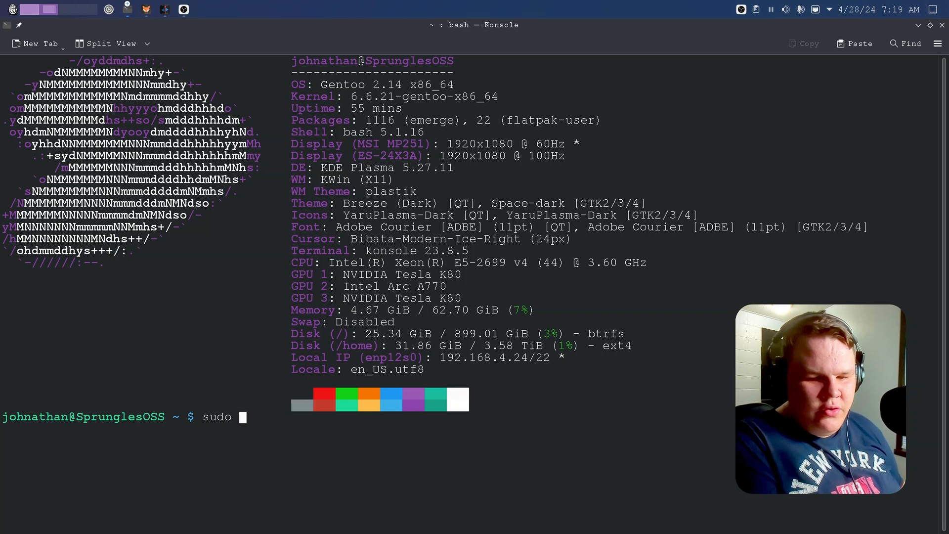
text(nano)
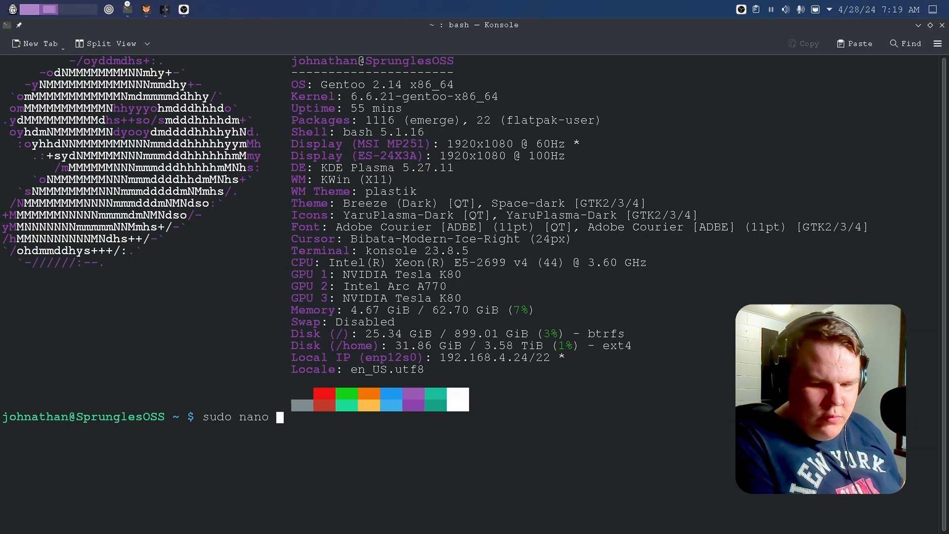
text(/etc/)
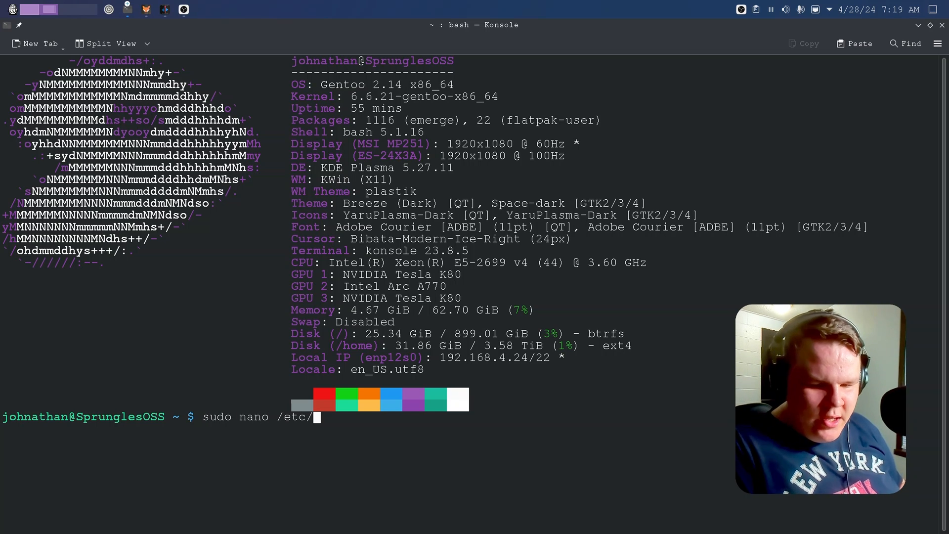
text(pac)
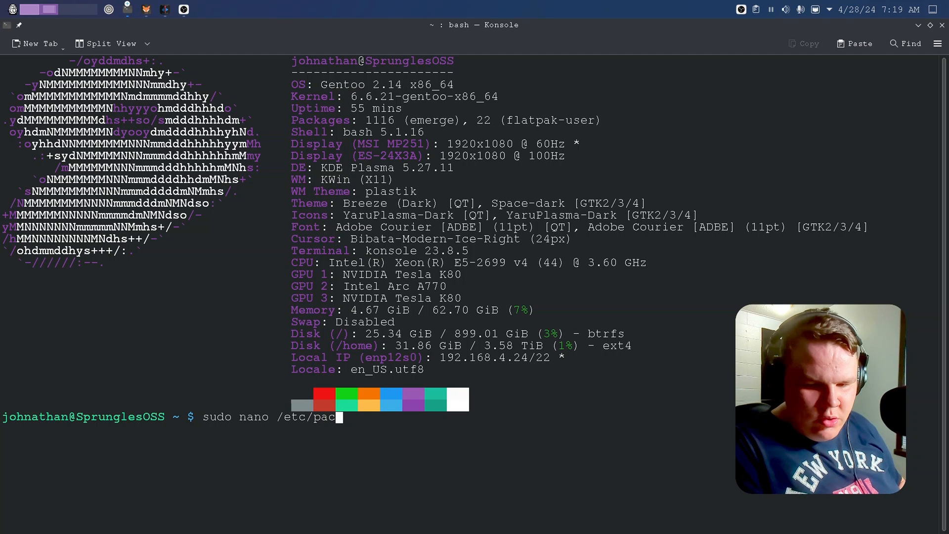
key(Backspace)
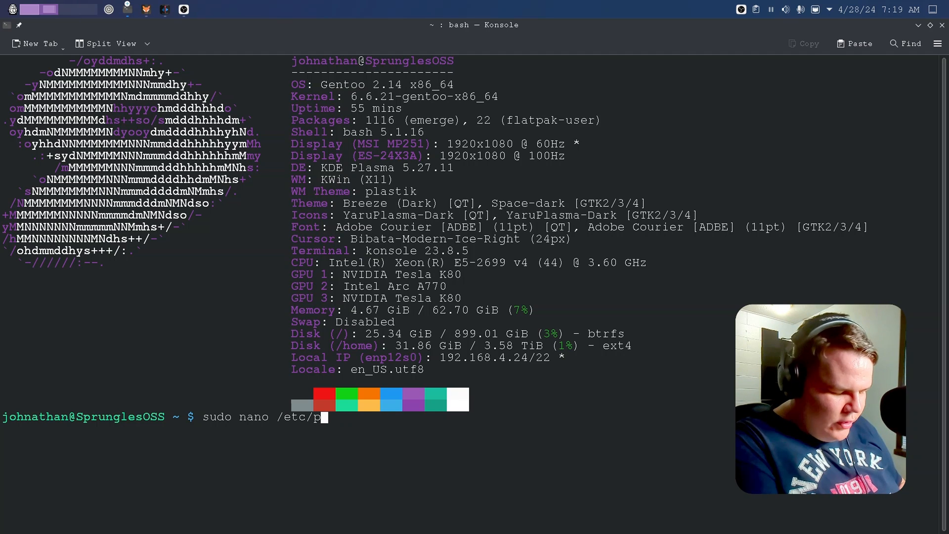
text(ortage/)
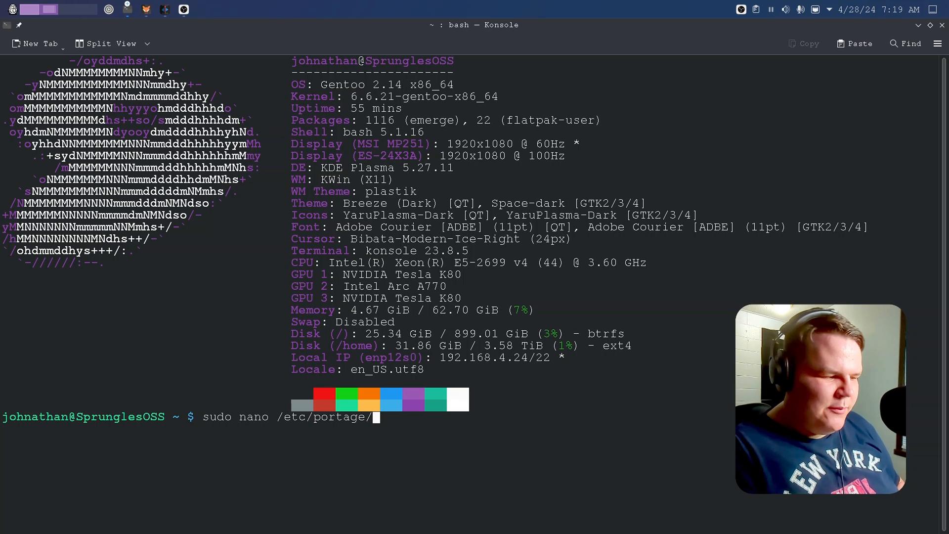
text(make.c)
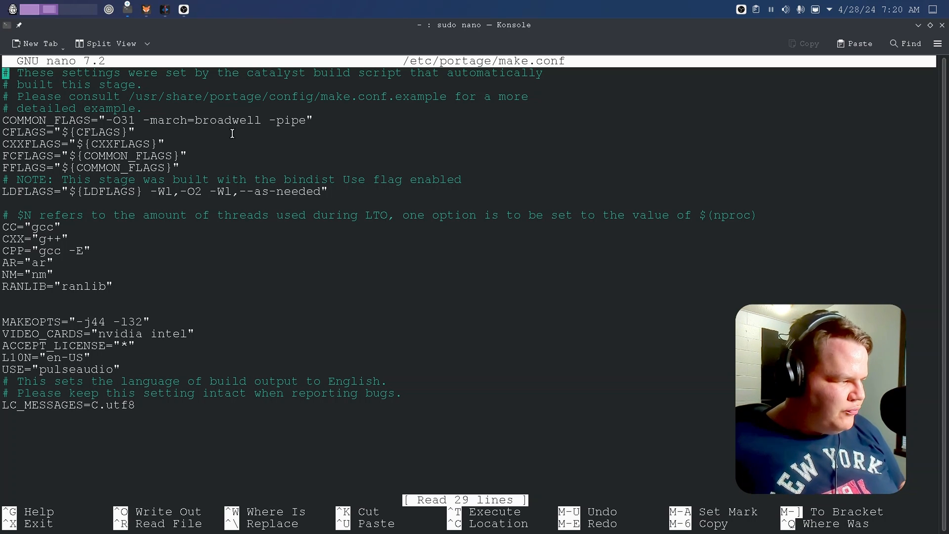
double_click(202, 120)
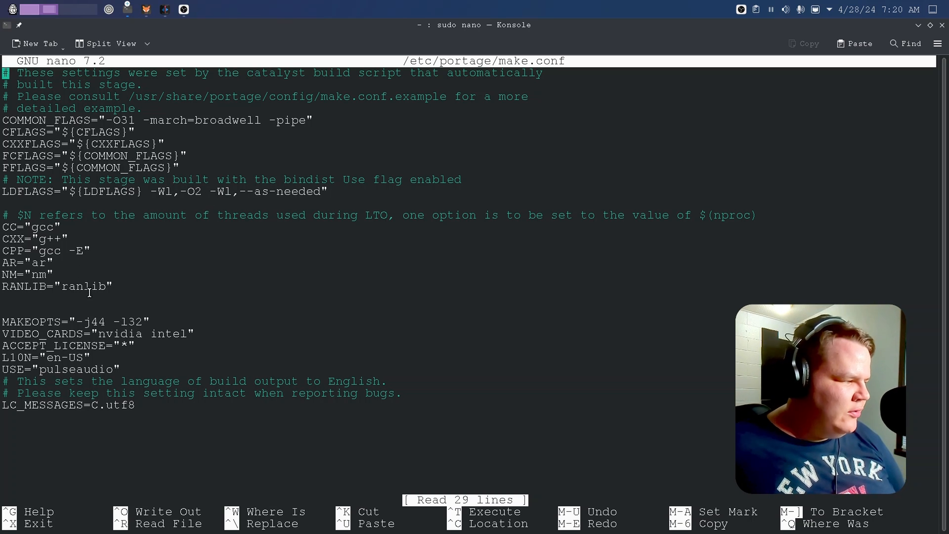
drag(2, 226, 111, 286)
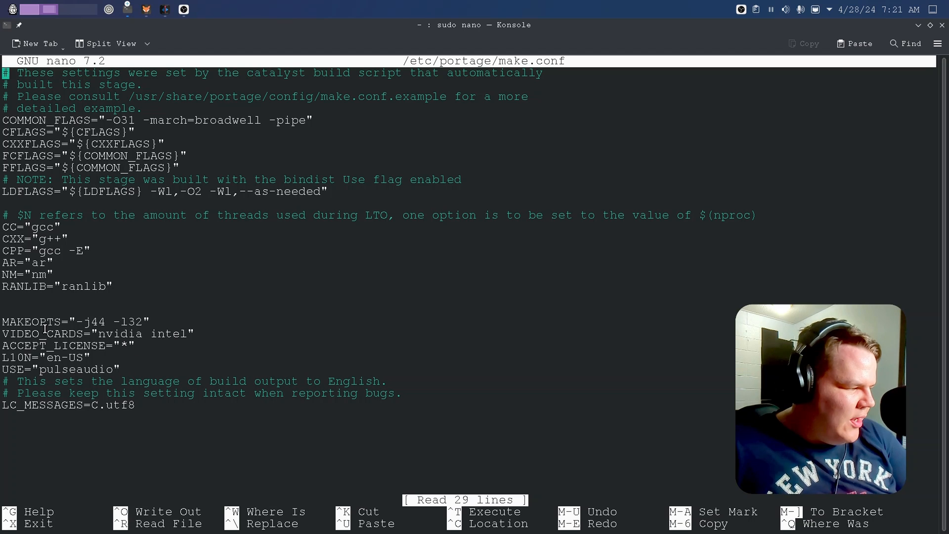
Step: Highlight the VIDEO_CARDS line's words, then exit nano leaving make.conf unchanged
double_click(41, 334)
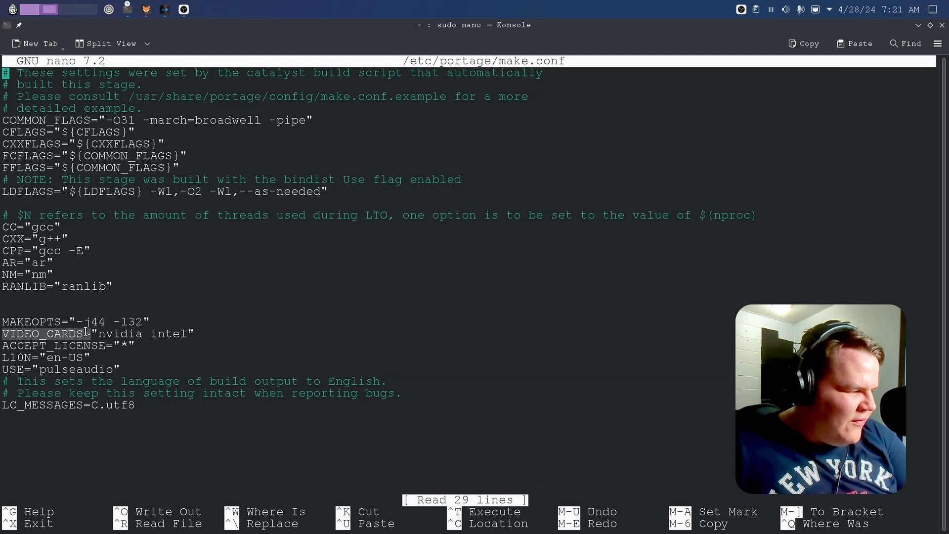
double_click(118, 334)
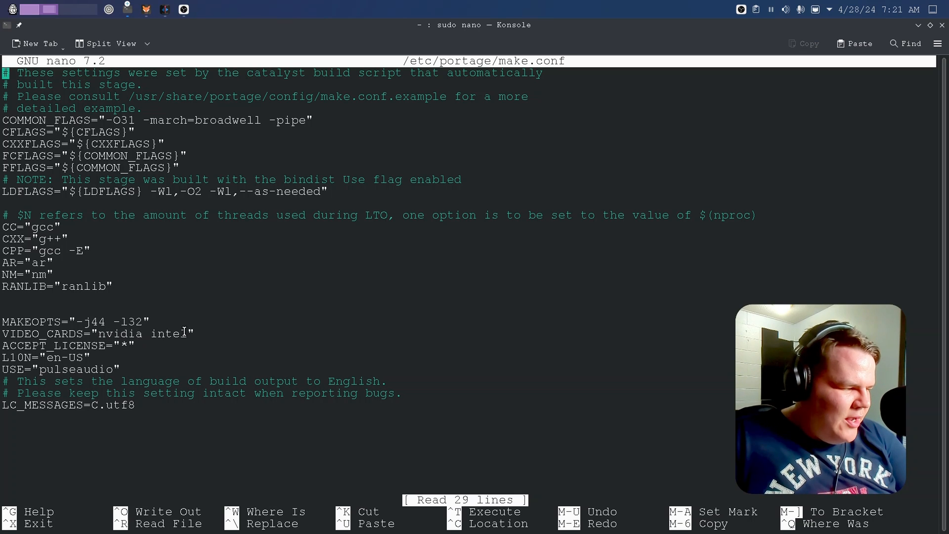
double_click(168, 334)
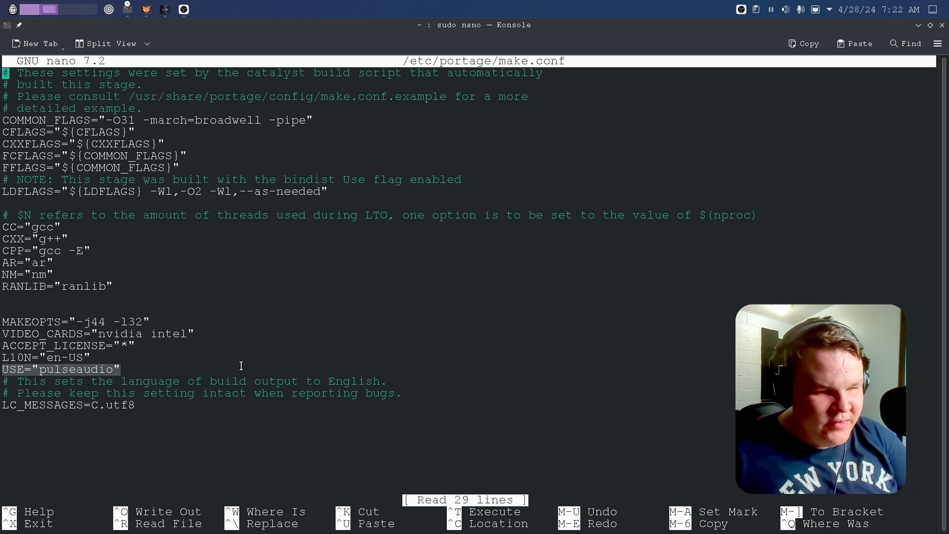
mouse_move(322, 407)
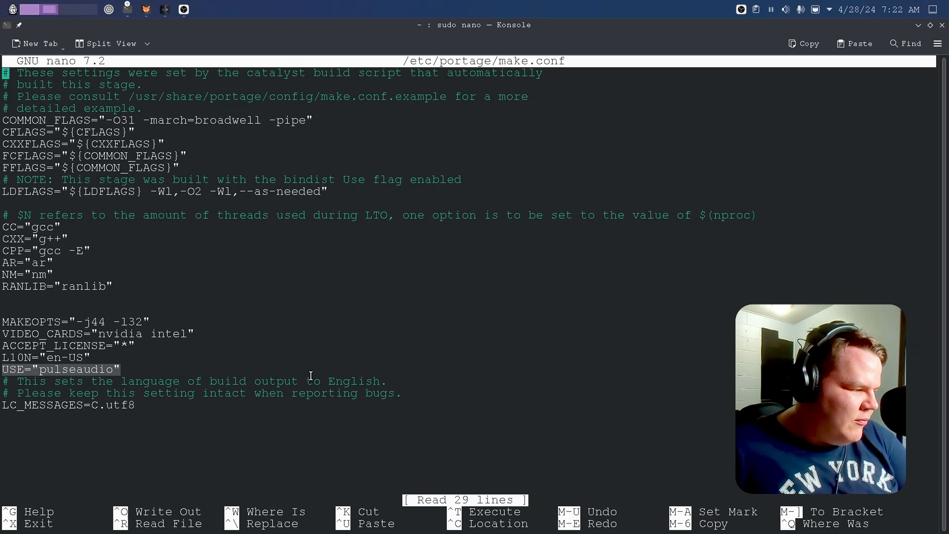
key(ctrl+x)
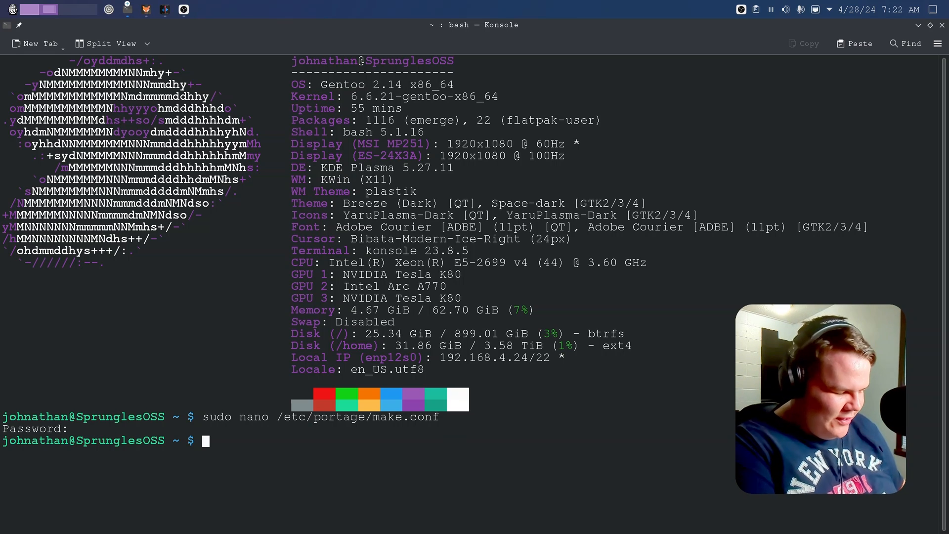
Step: Enter 'cd /etc/portage/package.accept_keywords/', using Tab to complete the folder name
text(cd)
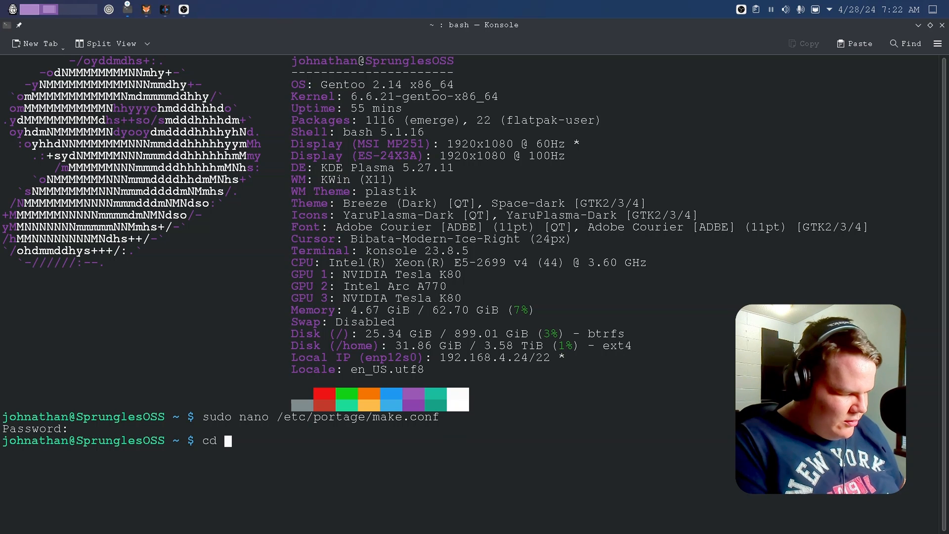
text(/etc/pp)
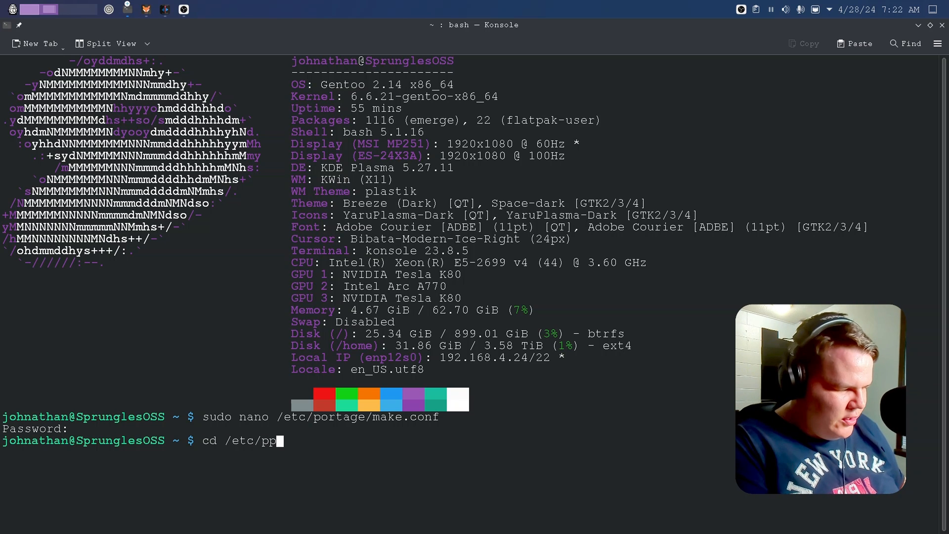
text(ortage/)
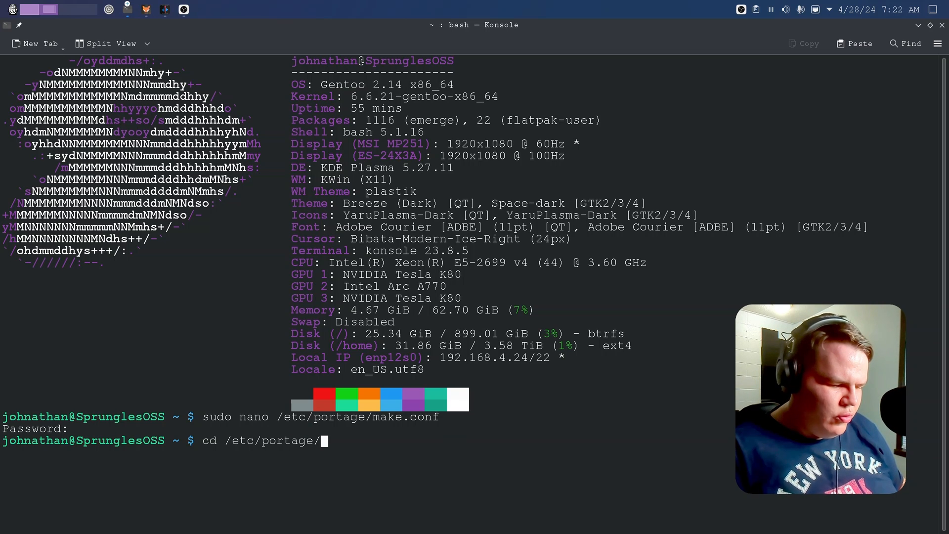
text(pack)
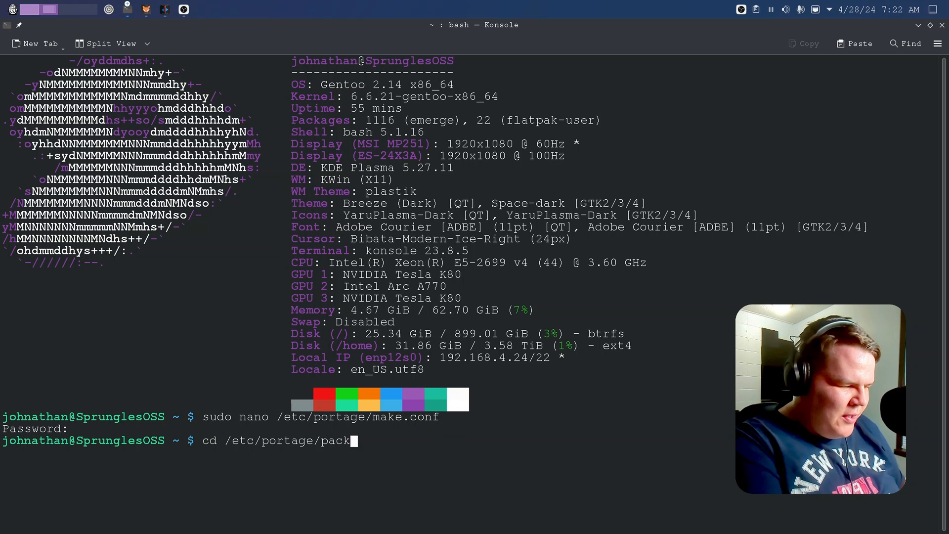
key(Tab)
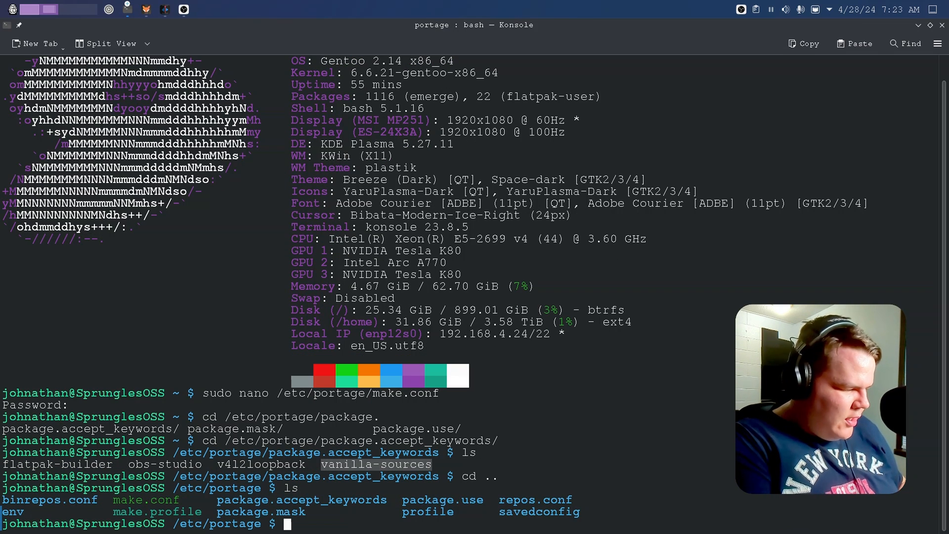
Step: Enter package.use and highlight entries in its listing, such as ffmpeg, kdenlive and firefox
text(cd)
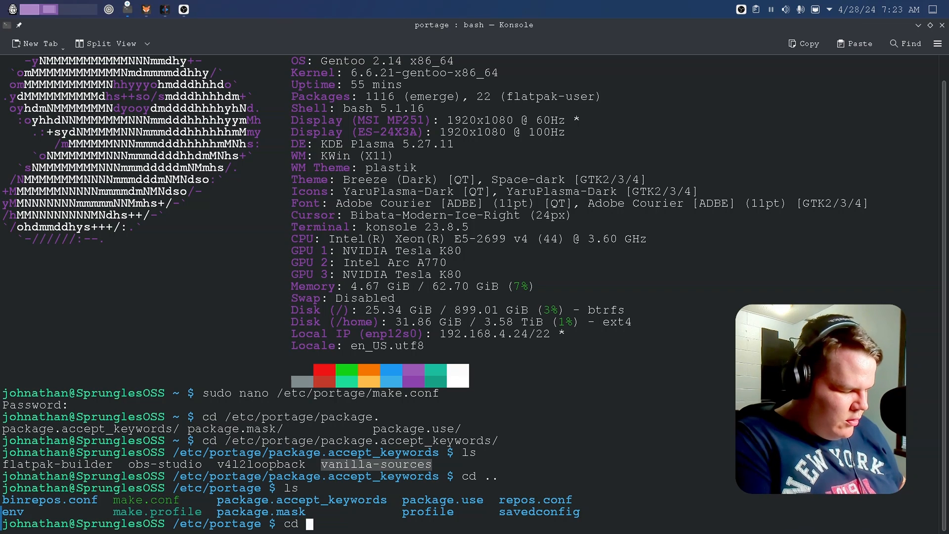
text(package.use/)
text(ls)
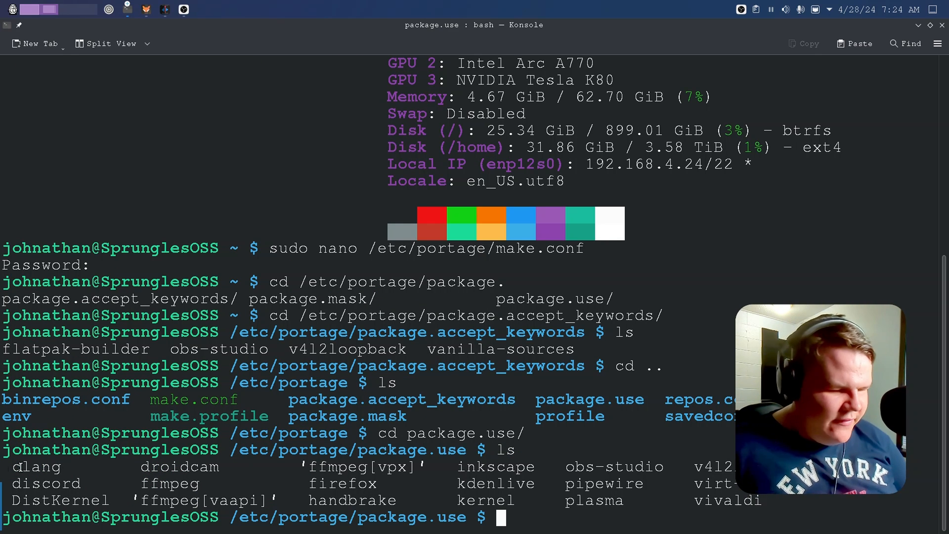
double_click(35, 466)
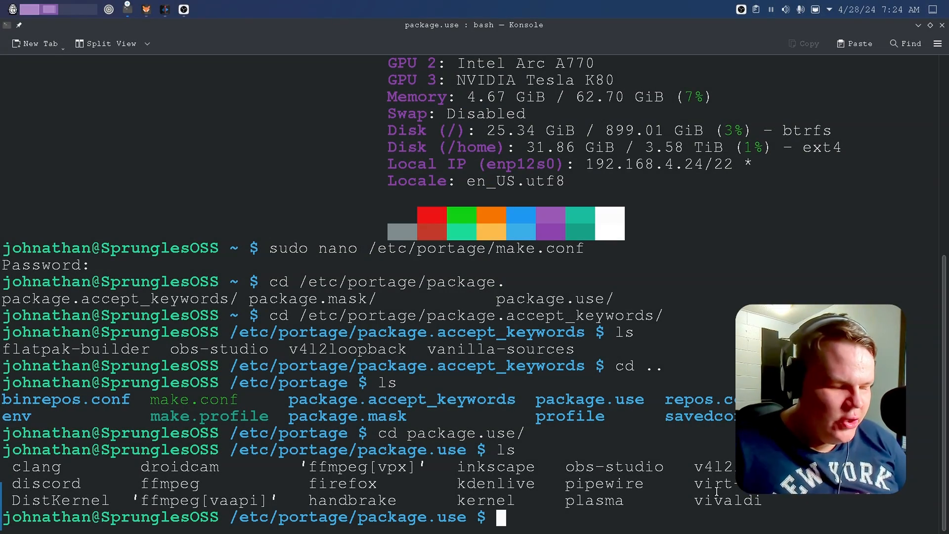
double_click(353, 500)
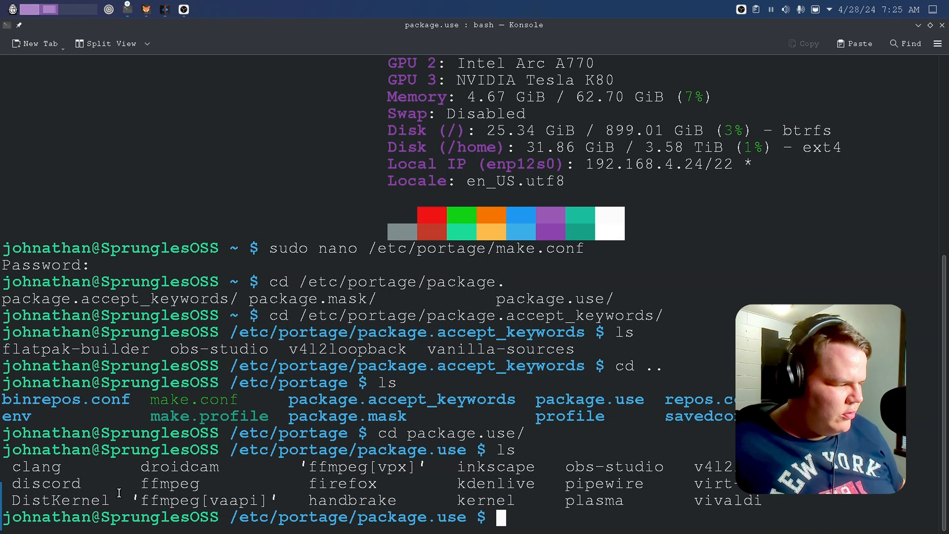
double_click(60, 499)
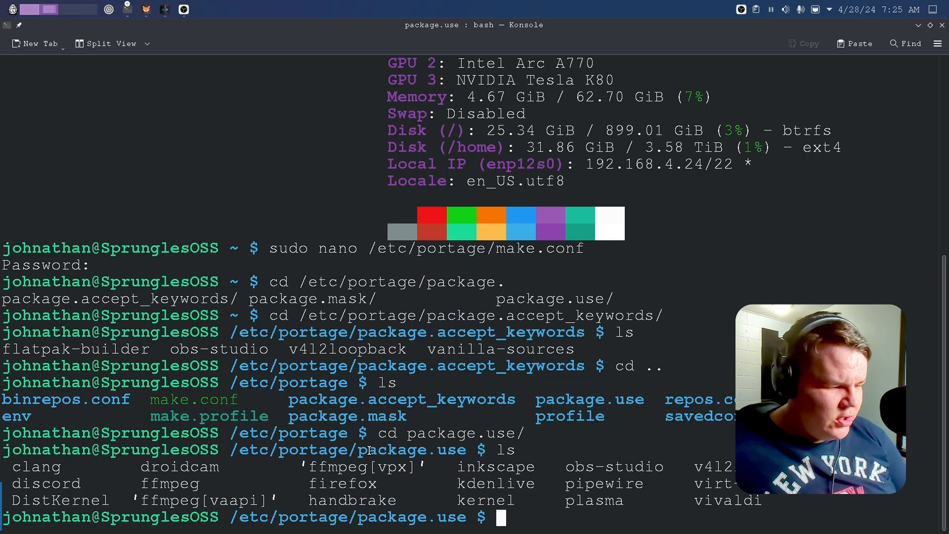
Step: Run 'cd ..' to return to /etc/portage
text(cd ..)
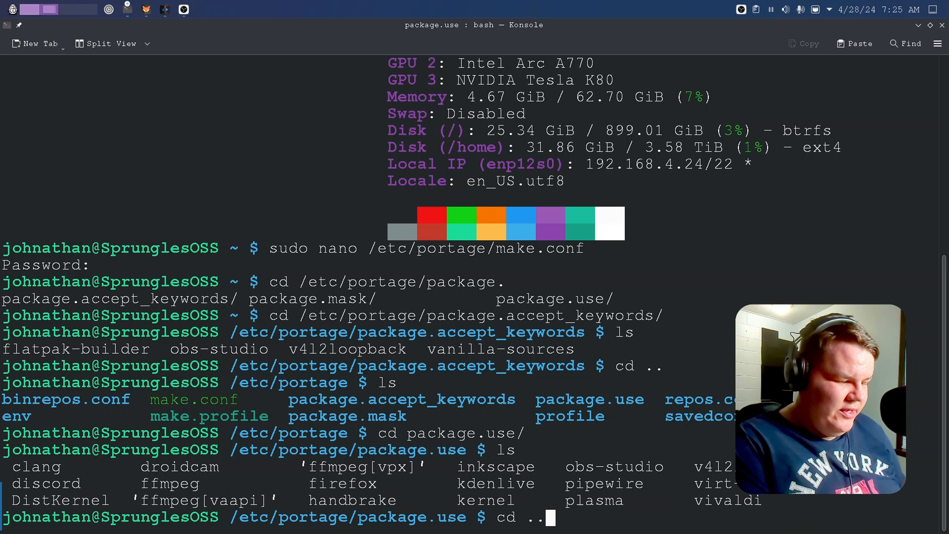
key(Return)
text(ls)
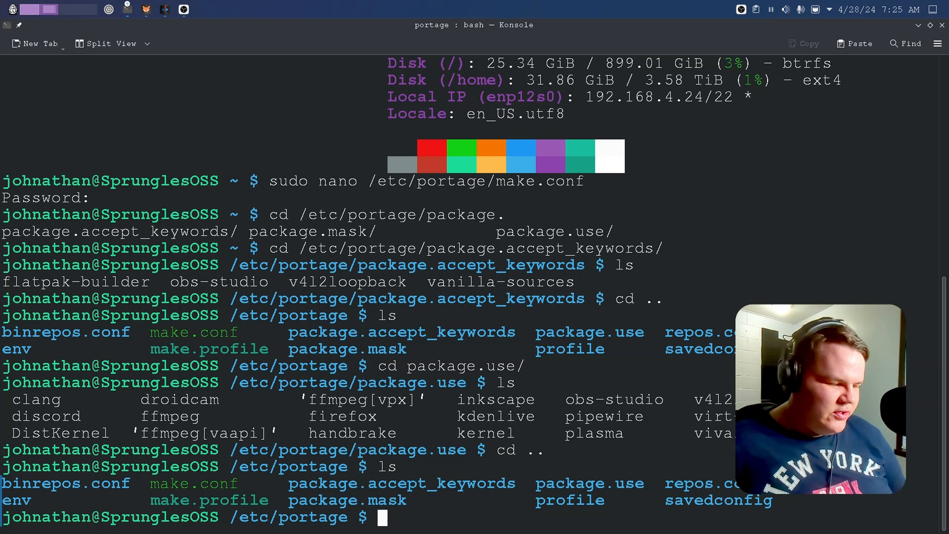
Step: Fix the mistyped 'c dpac' command and enter package.mask with tab completion
text(c dpac)
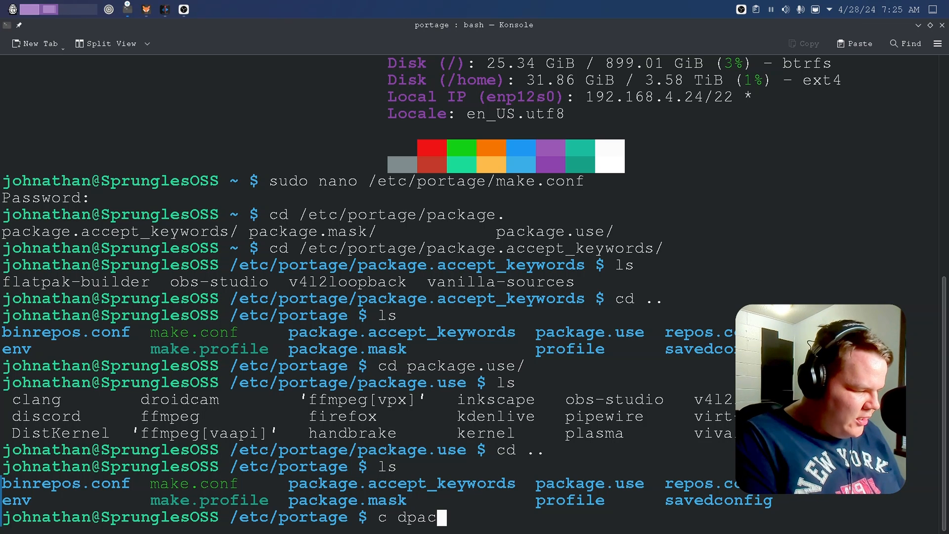
key(BackSpace)
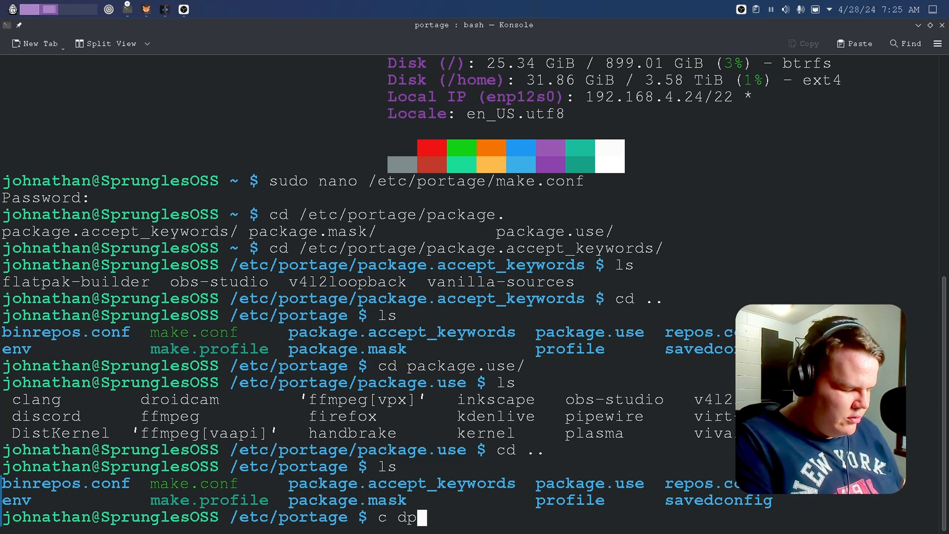
key(BackSpace)
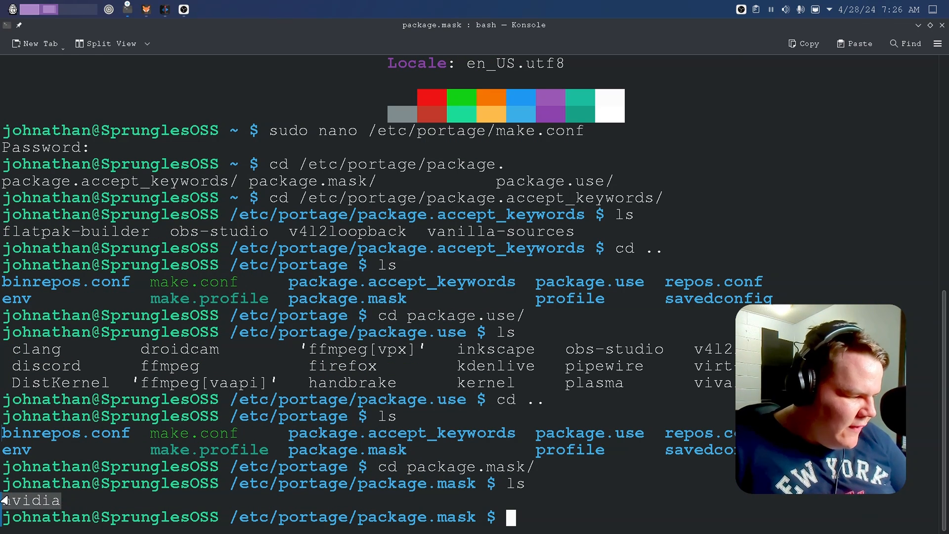
text(s/nvidia-drivers-470.239.06)
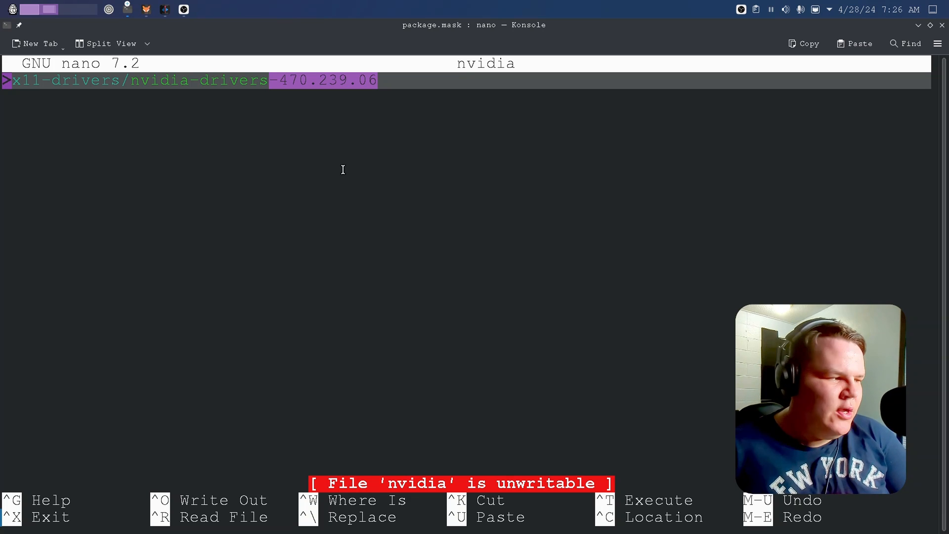
Step: Exit nano after viewing the nvidia mask on drivers above 470.239.06
key(ctrl+x)
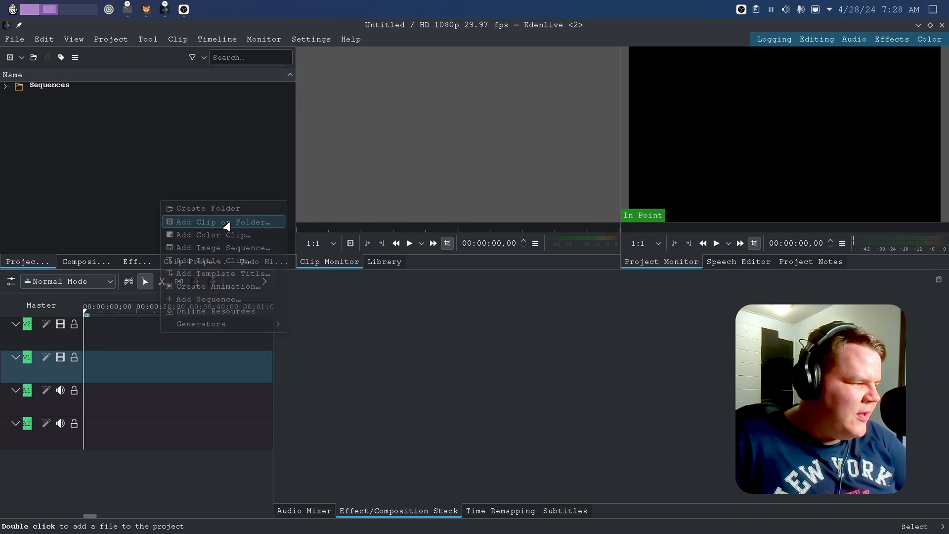
Step: Import UbuntuLomiri.mp4 from Videos into the project bin and onto the timeline
click(215, 222)
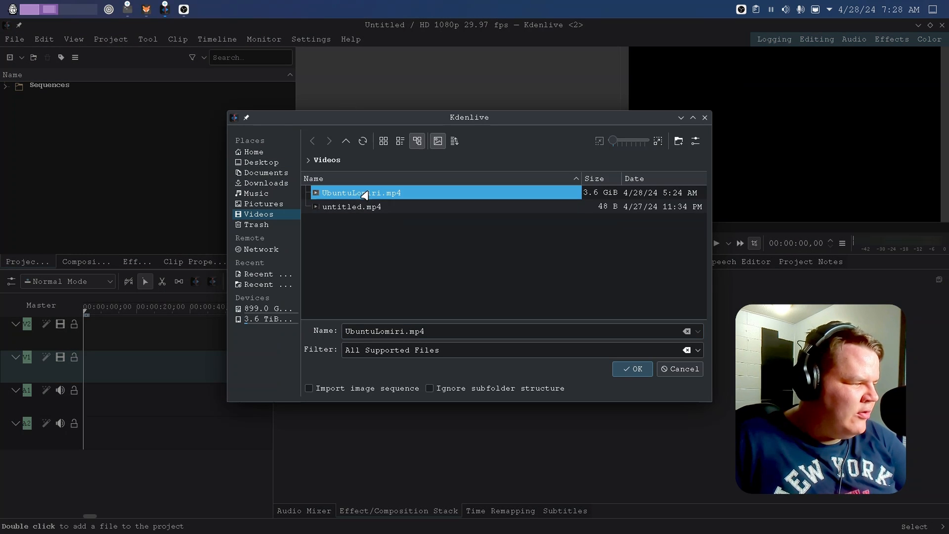
click(631, 368)
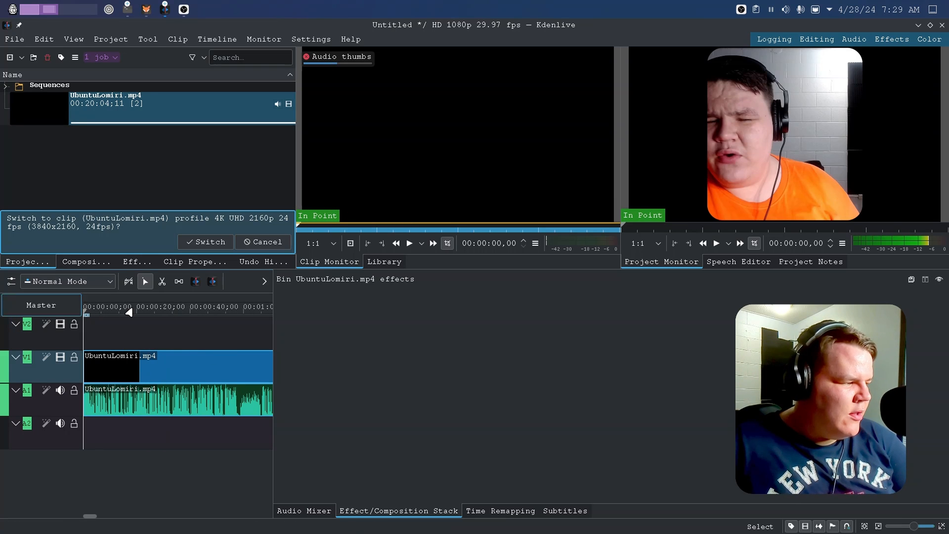
click(147, 39)
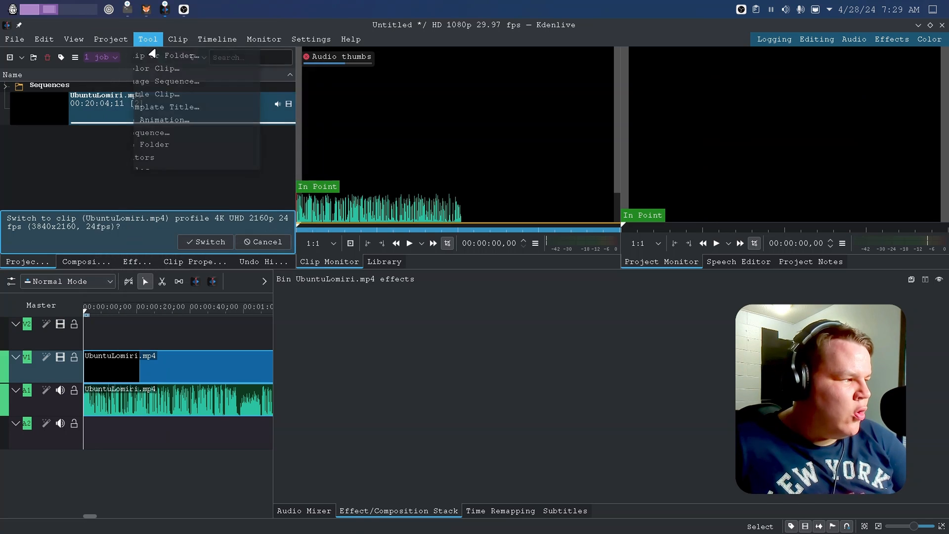
Step: Render to untitled.mp4 using the Hardware Accelerated NVENC H264 VBR preset
click(111, 38)
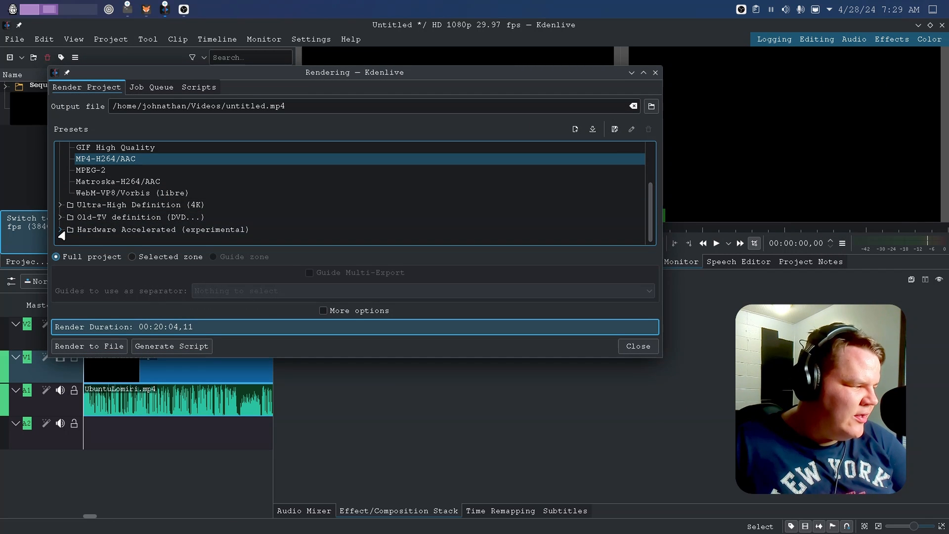
click(60, 160)
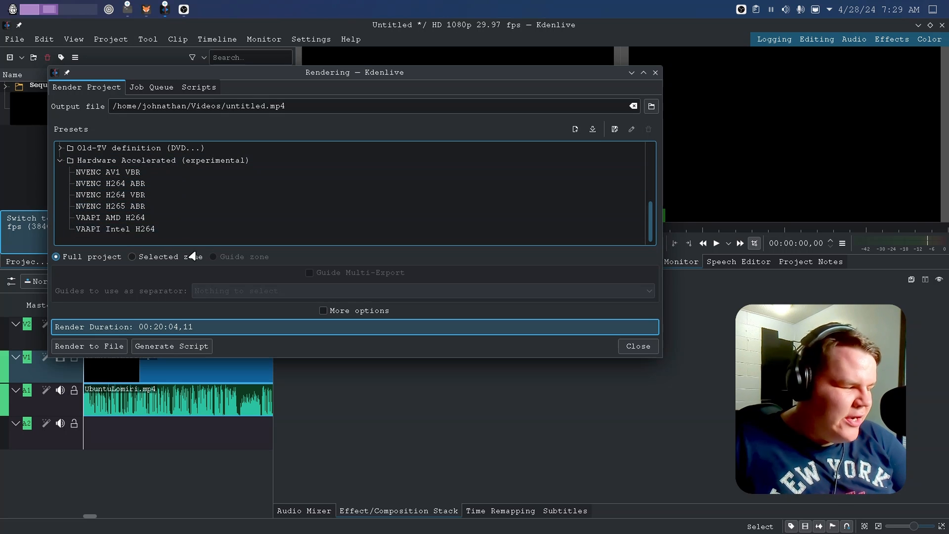
click(111, 194)
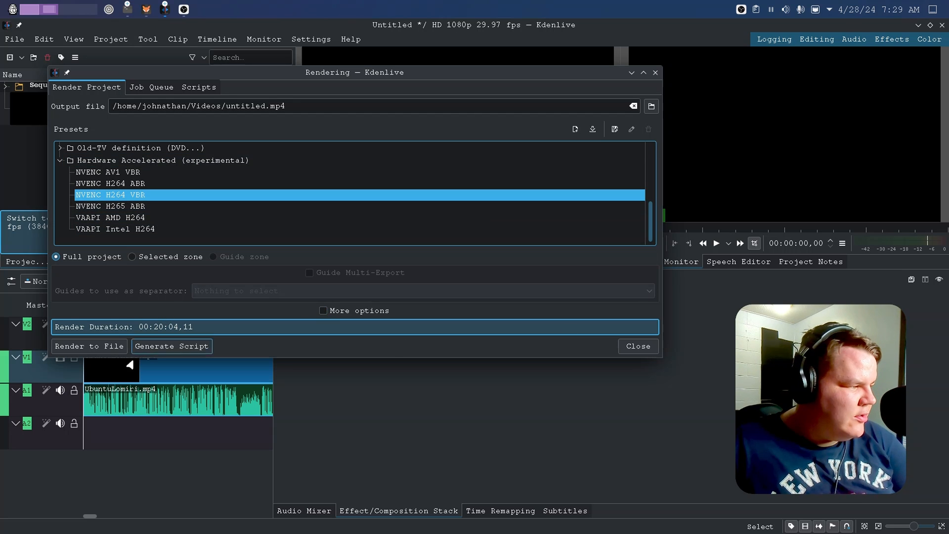
click(89, 345)
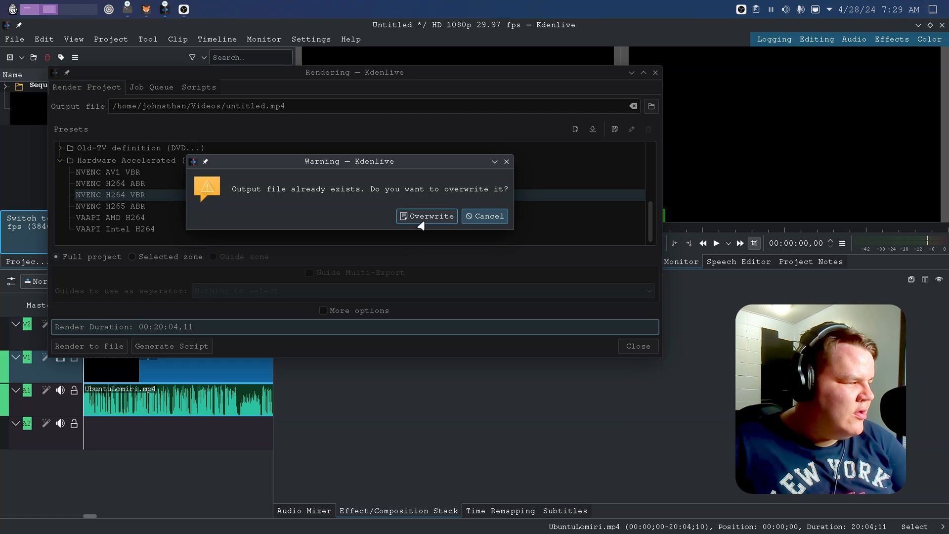
Step: Confirm overwriting untitled.mp4, then remove the waiting job from the Job Queue
click(427, 216)
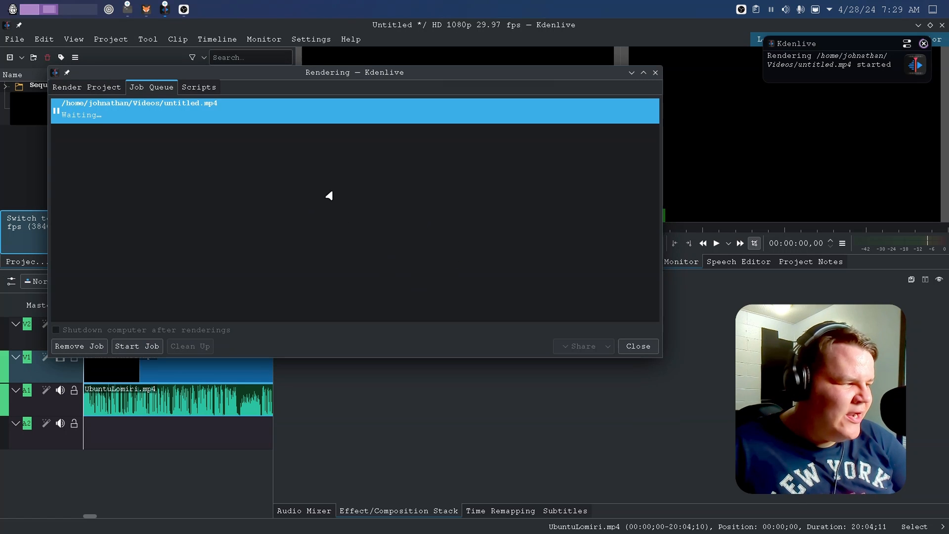
mouse_move(92, 127)
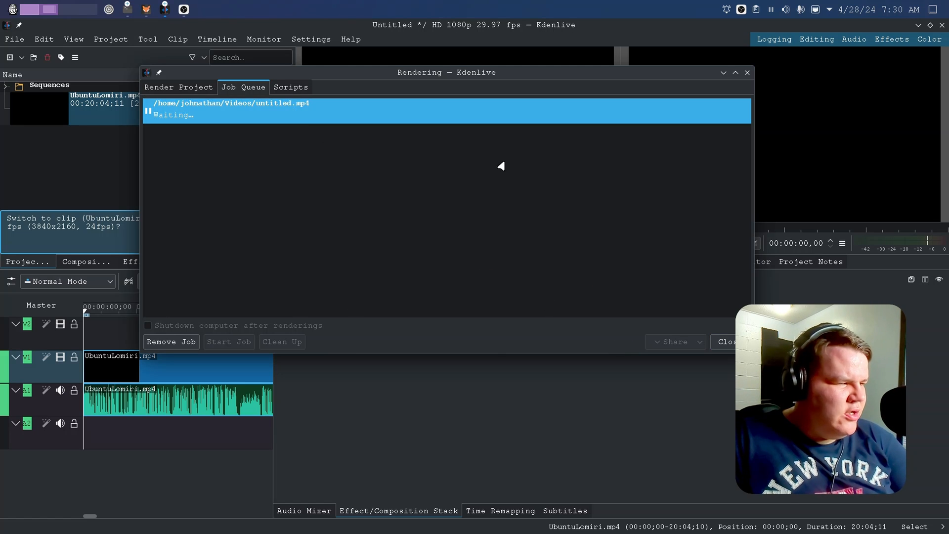
mouse_move(528, 215)
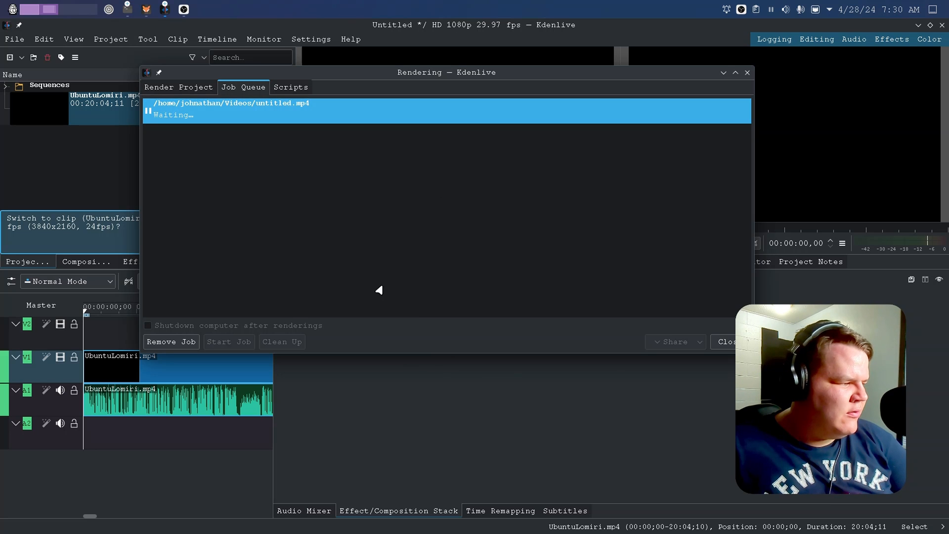
click(170, 341)
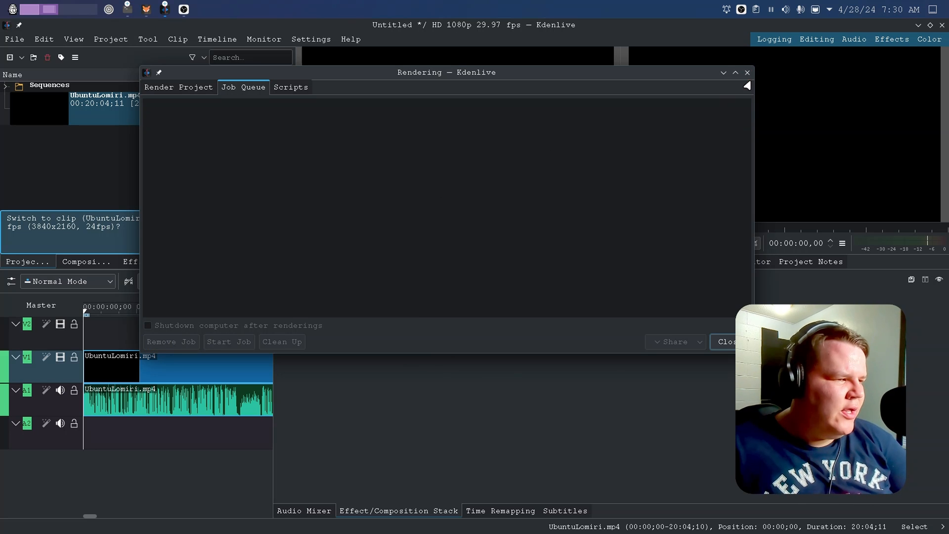
Step: Close the Rendering window and quit Kdenlive, discarding the unsaved project changes
click(725, 342)
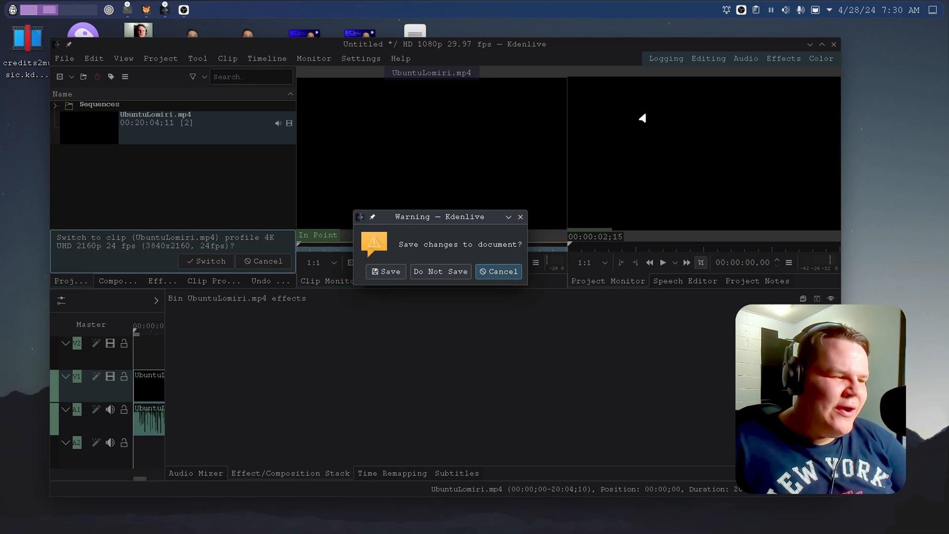
click(440, 271)
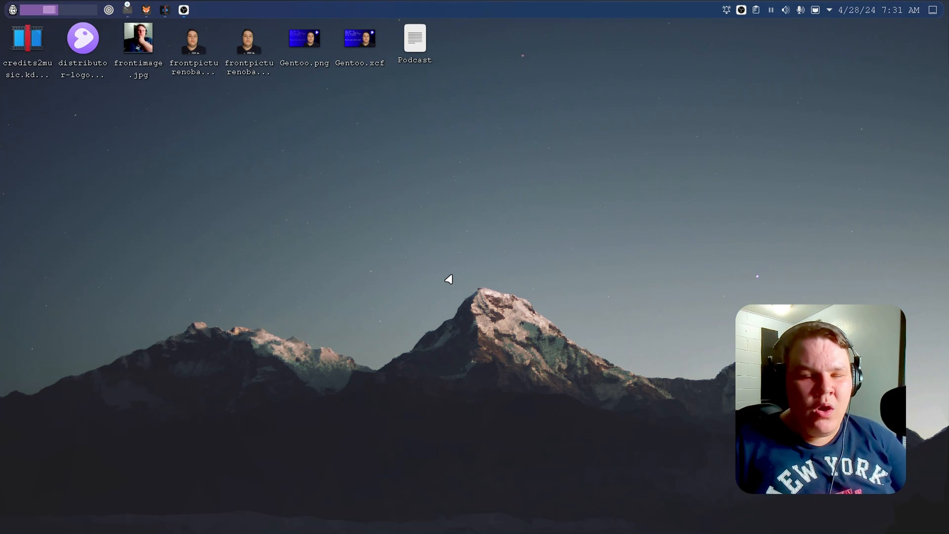
mouse_move(488, 370)
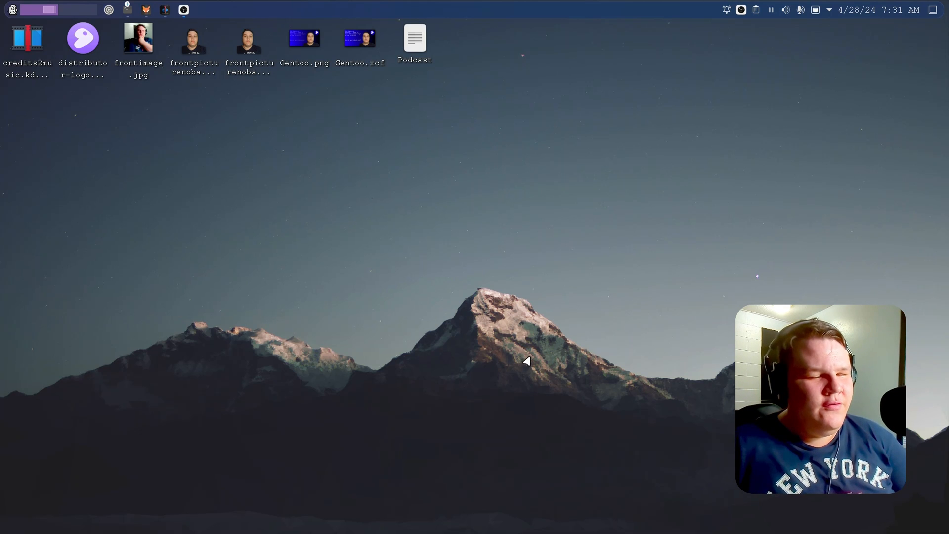
mouse_move(575, 405)
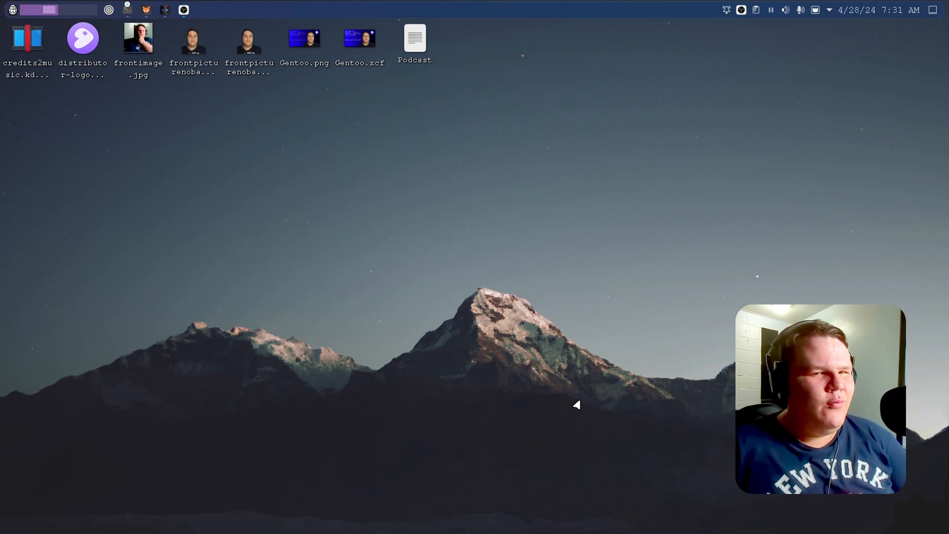